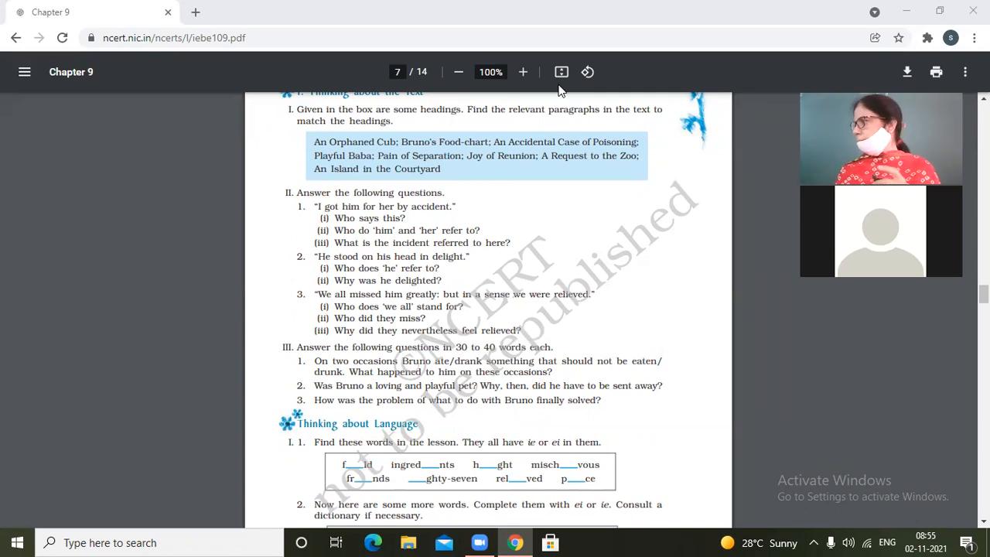
pyautogui.moveTo(573, 86)
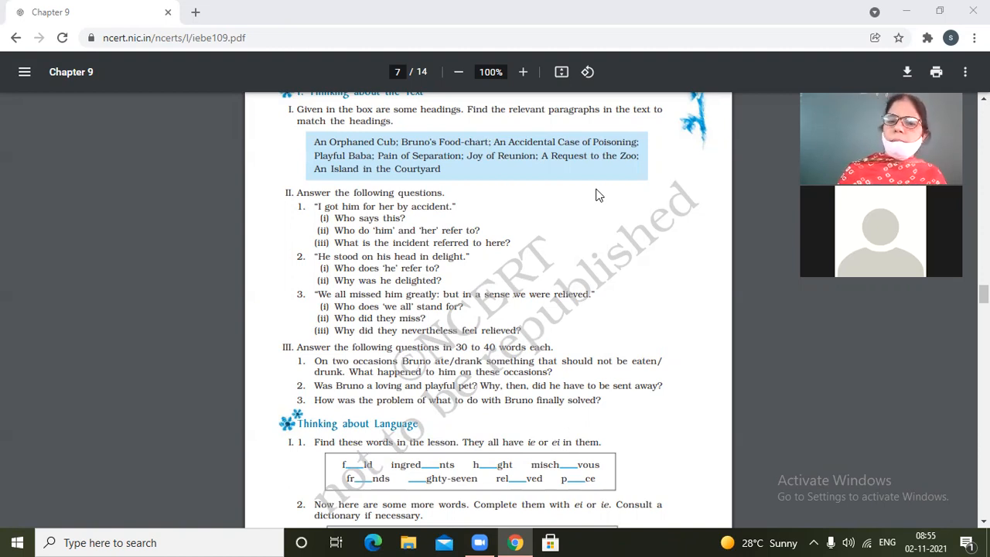
pyautogui.moveTo(585, 232)
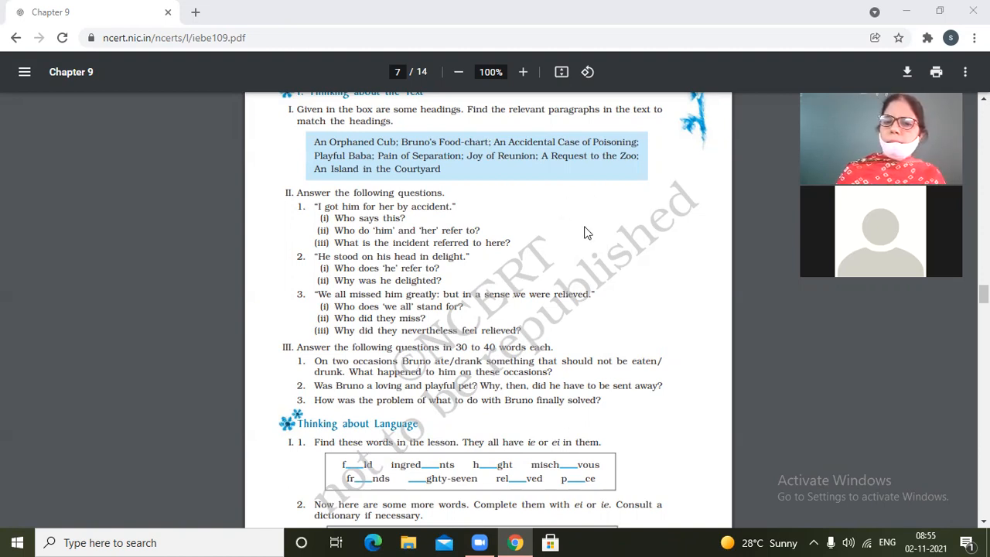
pyautogui.moveTo(600, 232)
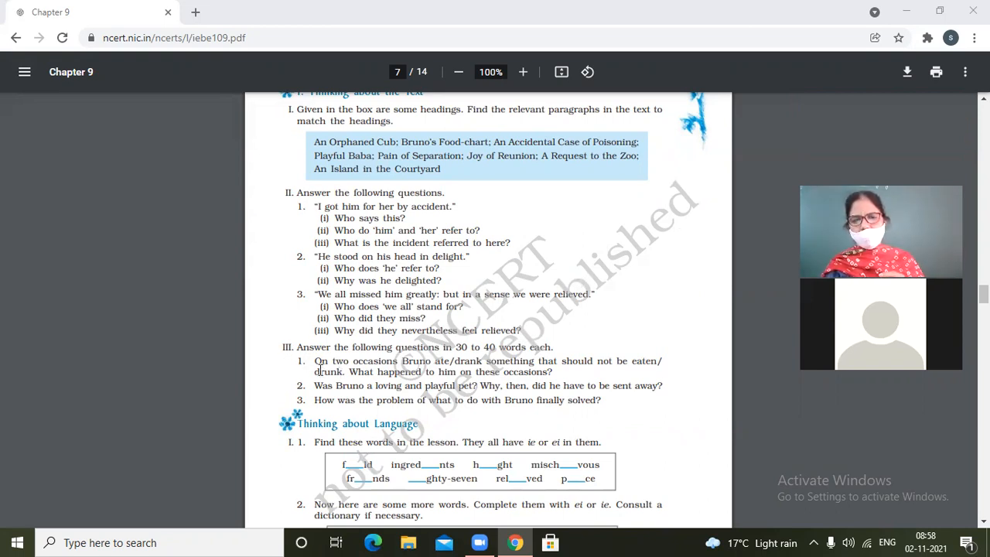
# Scroll the Chapter 9 PDF to page 7's 'Thinking about Language' spelling-rule and silent-letters exercises.
pyautogui.moveTo(378, 241); pyautogui.dragTo(502, 511)
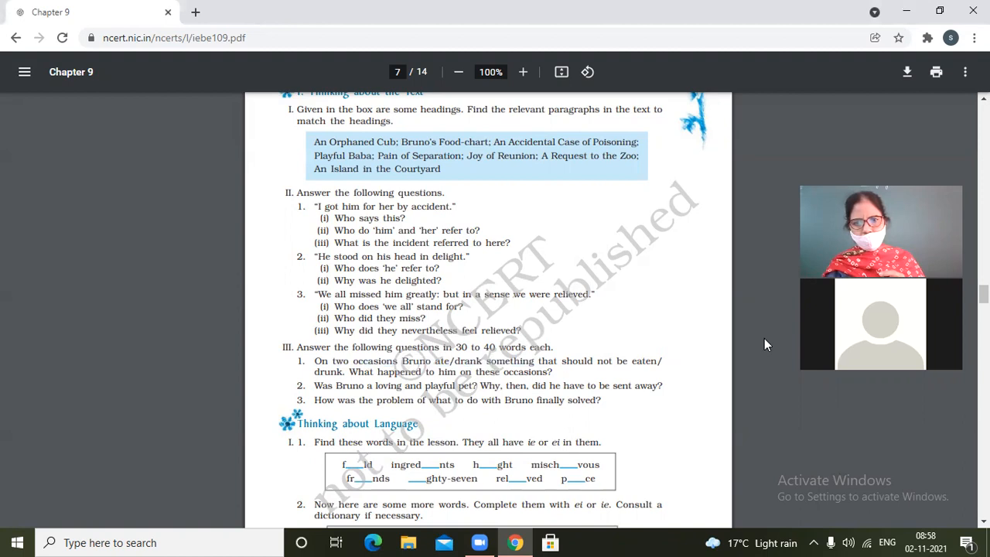
pyautogui.moveTo(759, 359)
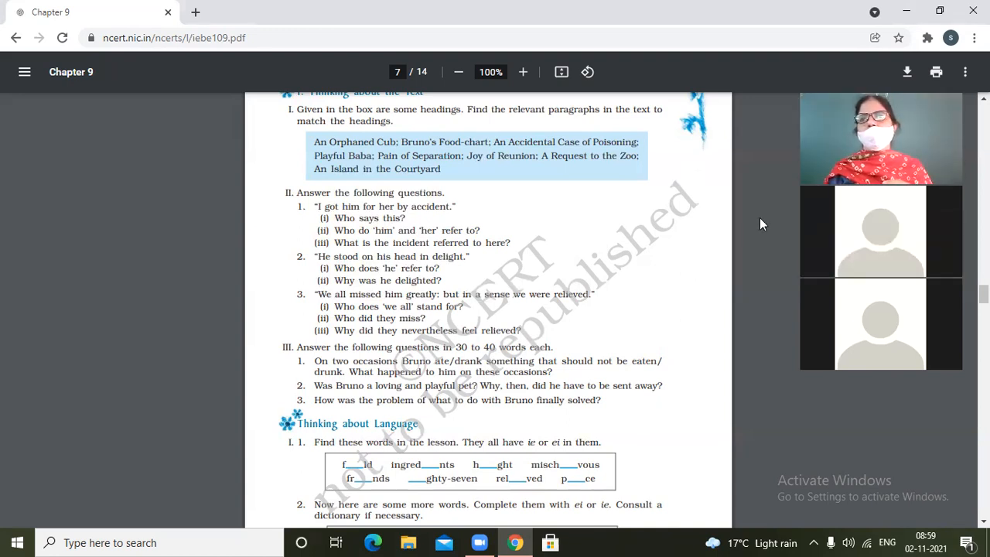
pyautogui.moveTo(659, 263)
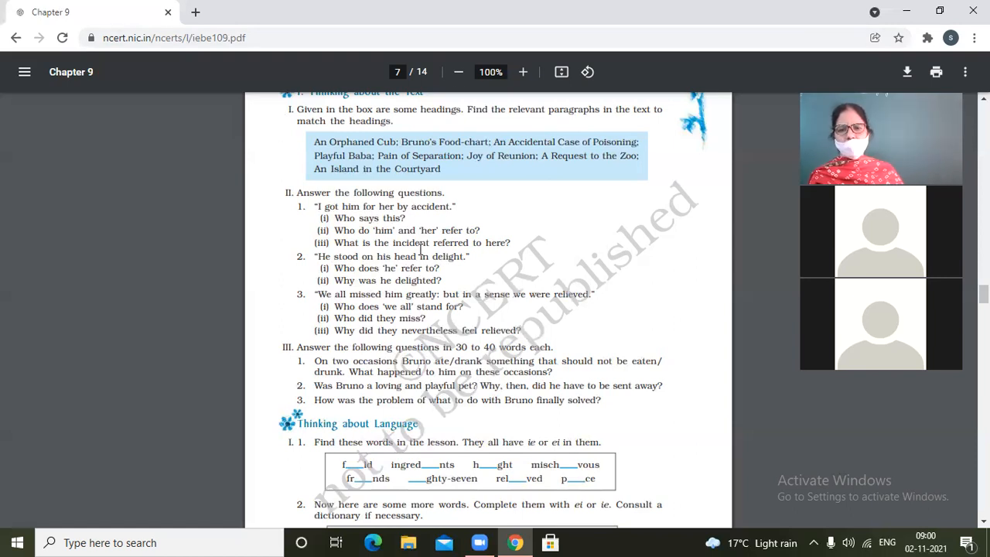
pyautogui.moveTo(334, 485)
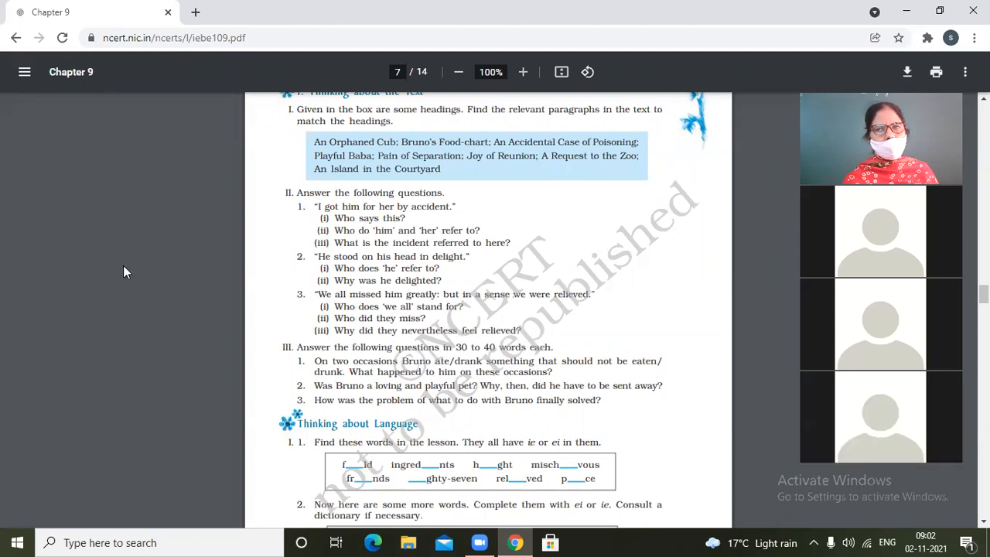
pyautogui.moveTo(220, 266)
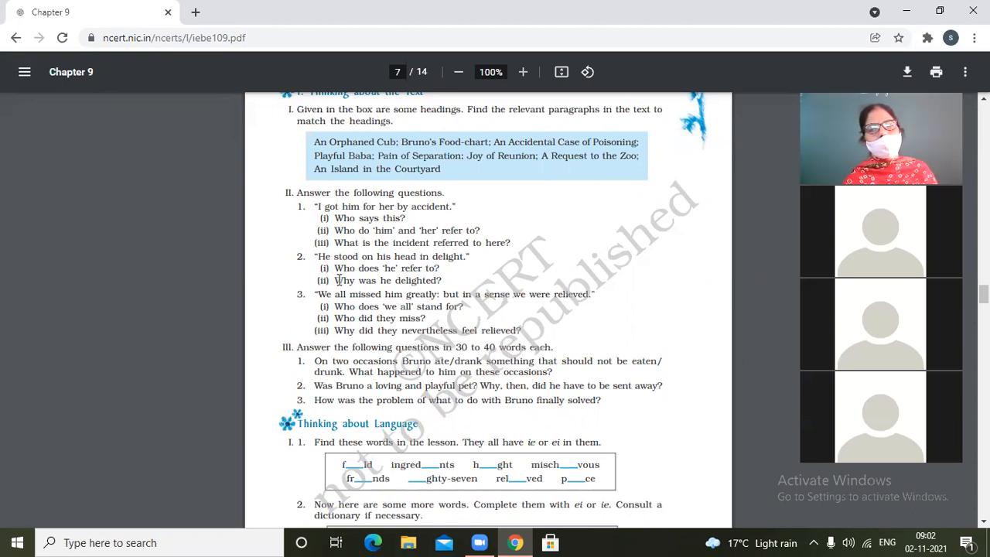
pyautogui.moveTo(285, 319)
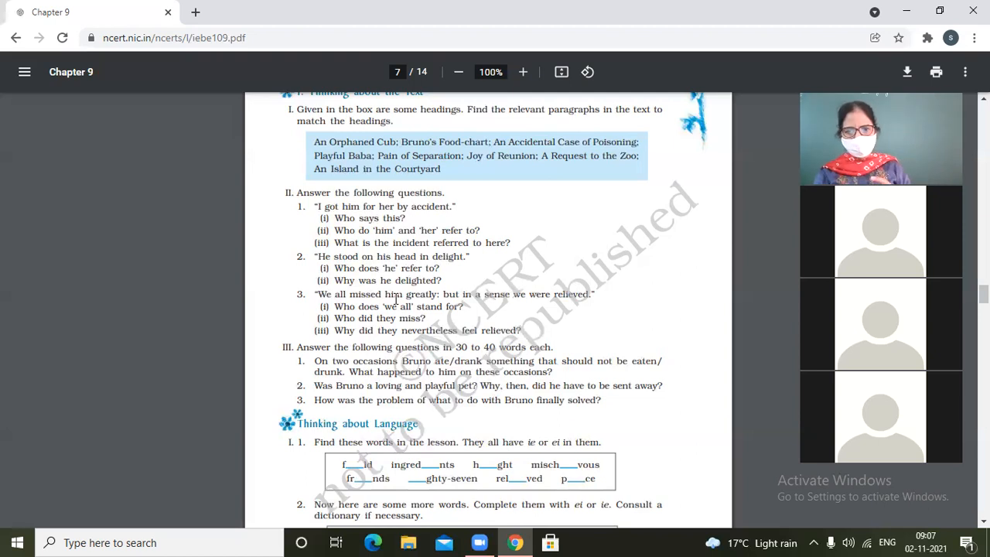
pyautogui.moveTo(551, 300)
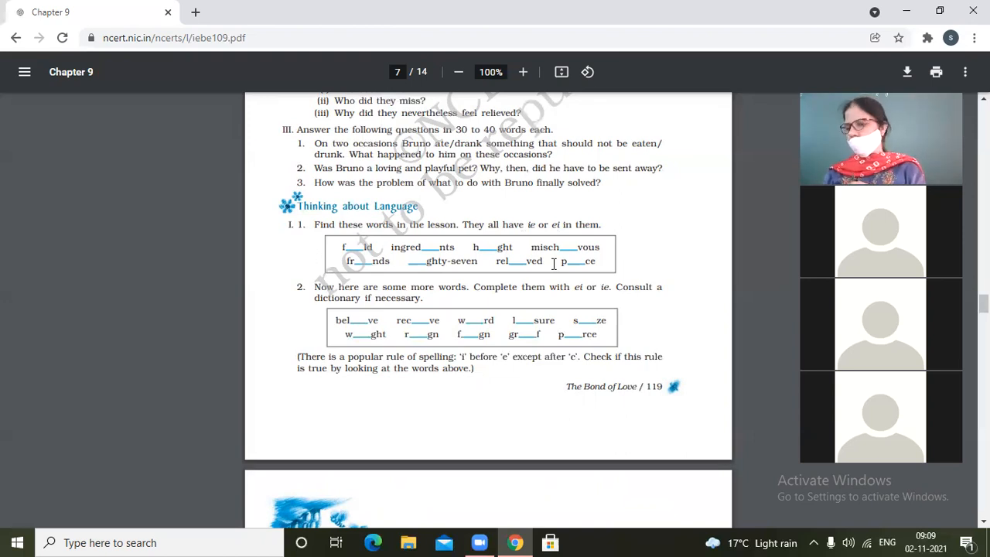
pyautogui.scroll(-3)
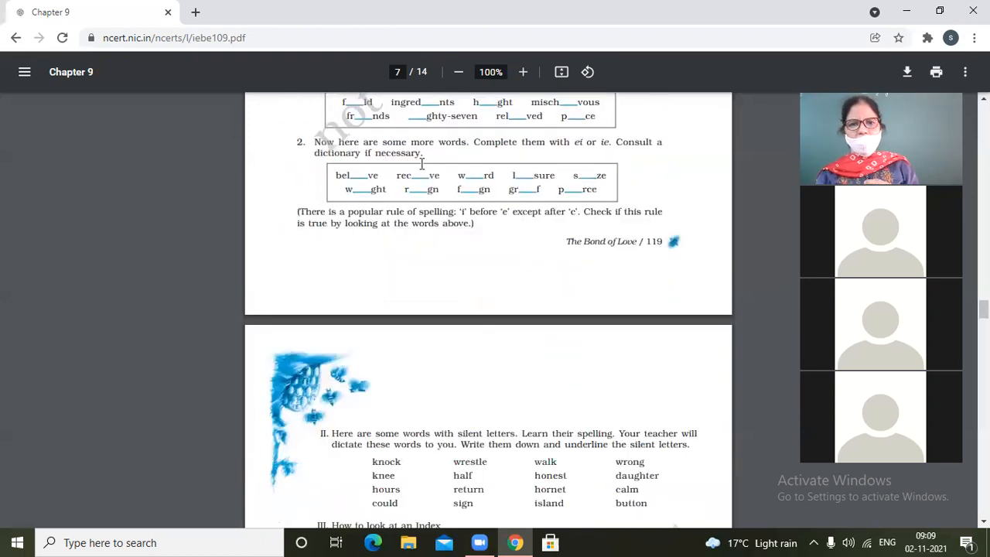
pyautogui.moveTo(657, 168)
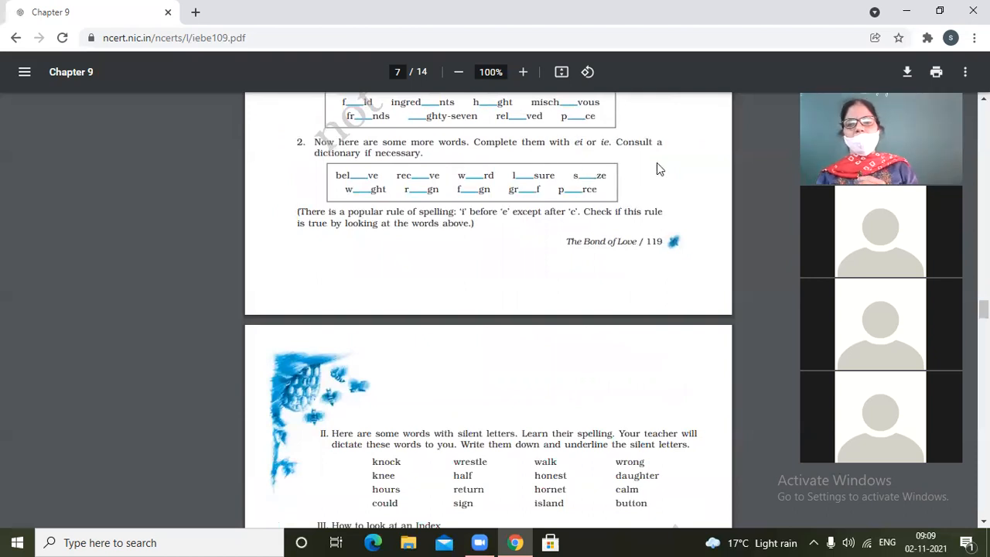
pyautogui.moveTo(356, 198)
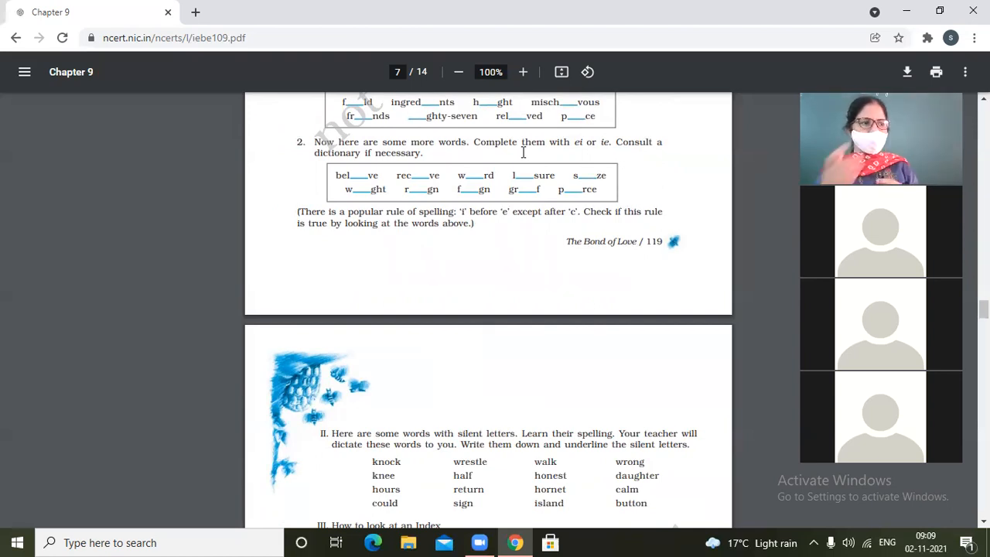
pyautogui.scroll(-3)
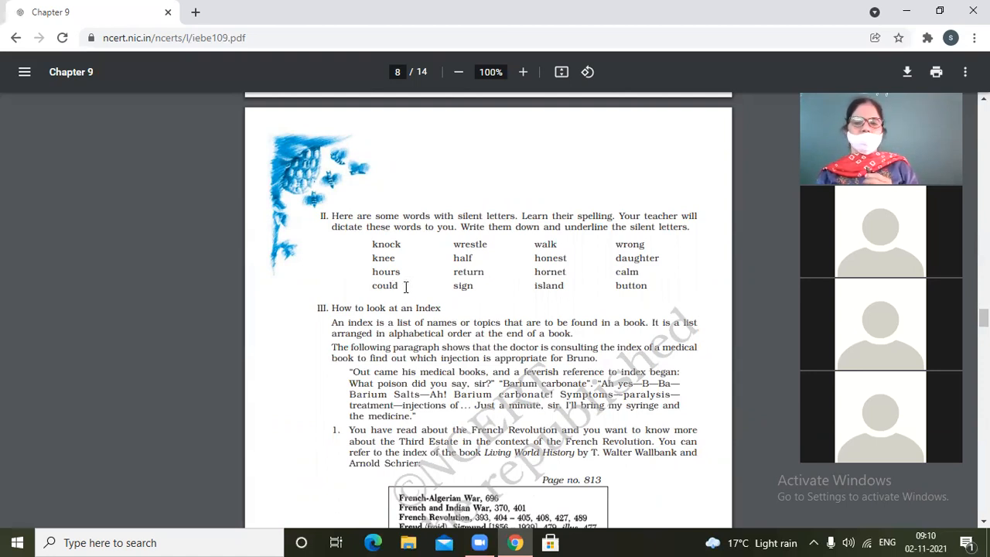
pyautogui.moveTo(488, 251)
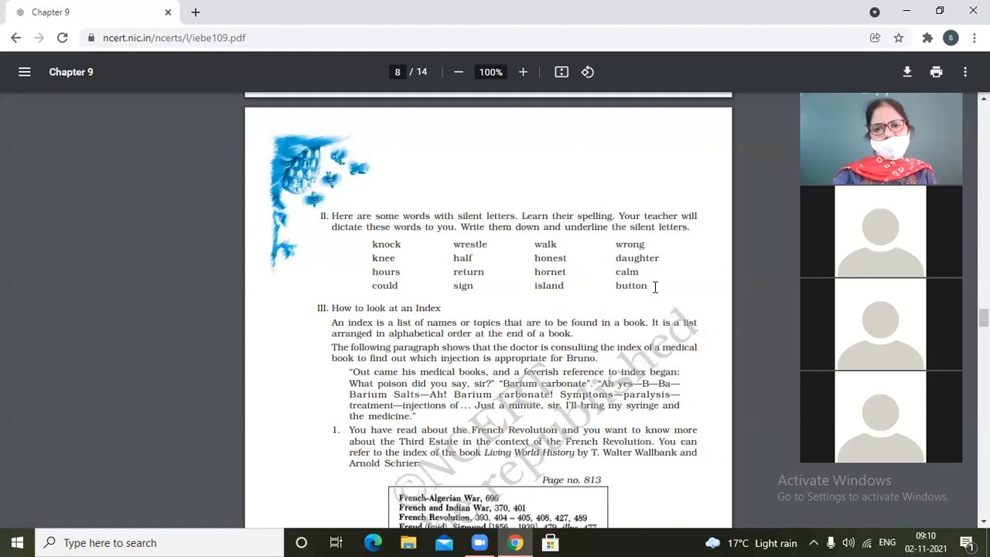
pyautogui.moveTo(671, 285)
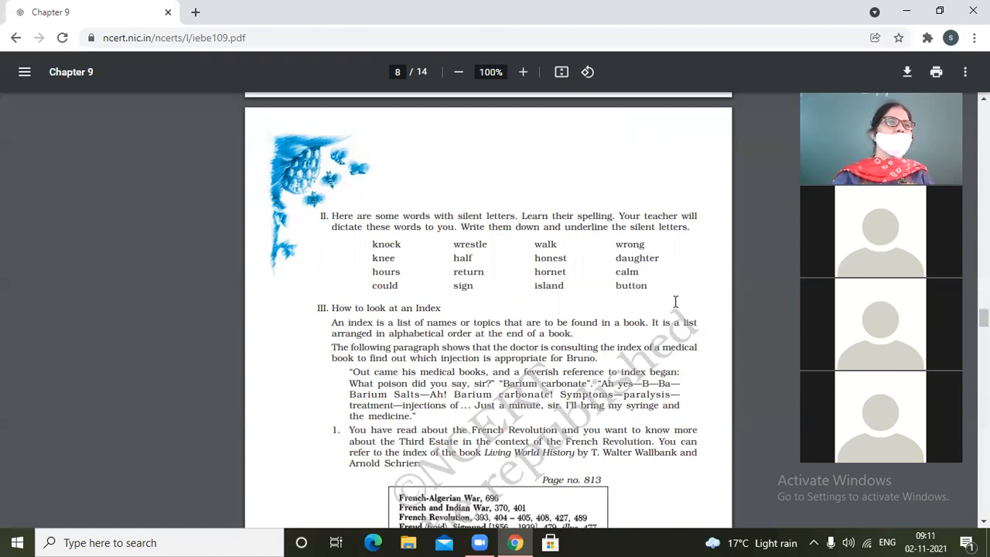
pyautogui.moveTo(678, 297)
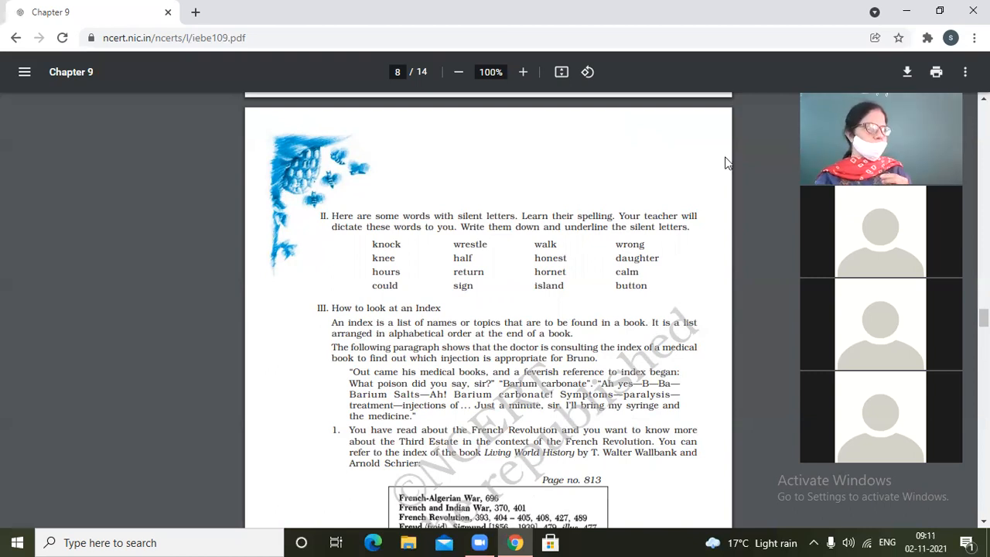
pyautogui.moveTo(777, 139)
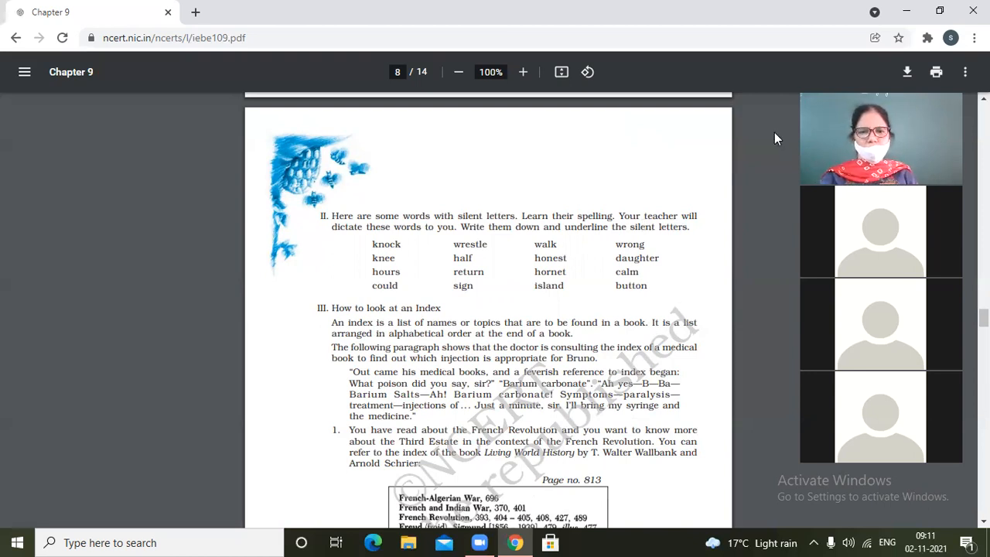